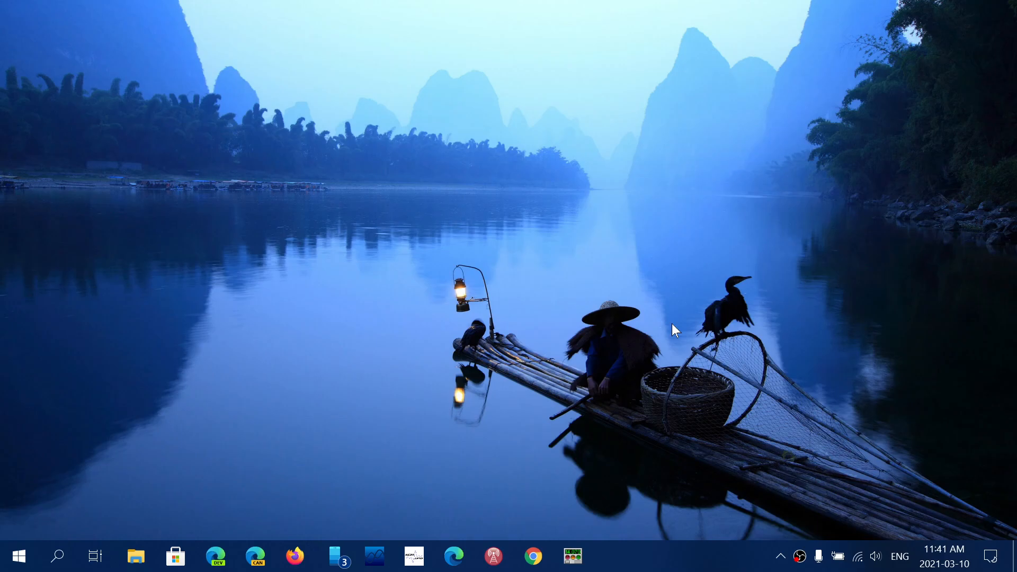
{"action": "mouse_move", "coordinate": [544, 363]}
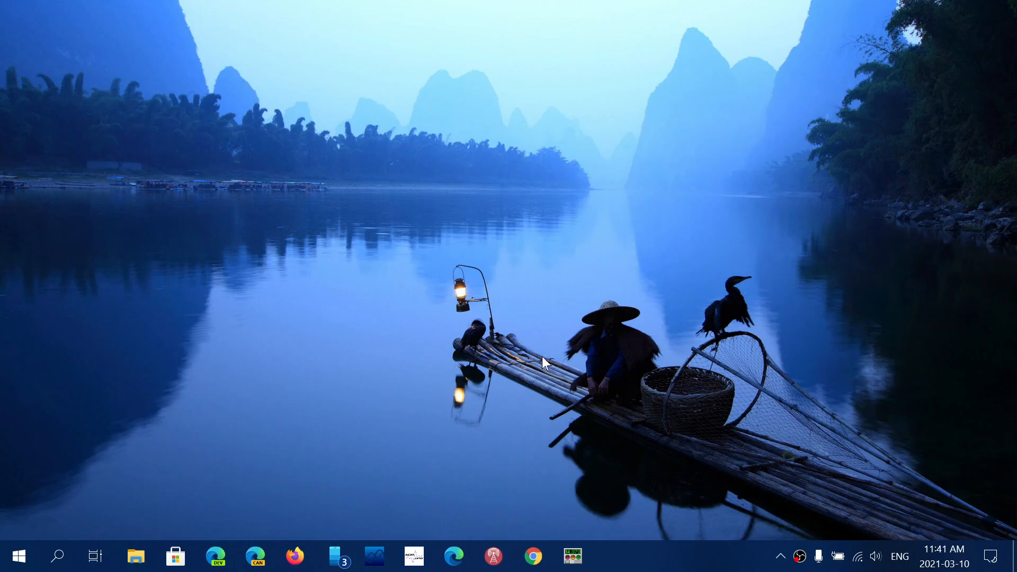
{"action": "mouse_move", "coordinate": [423, 429]}
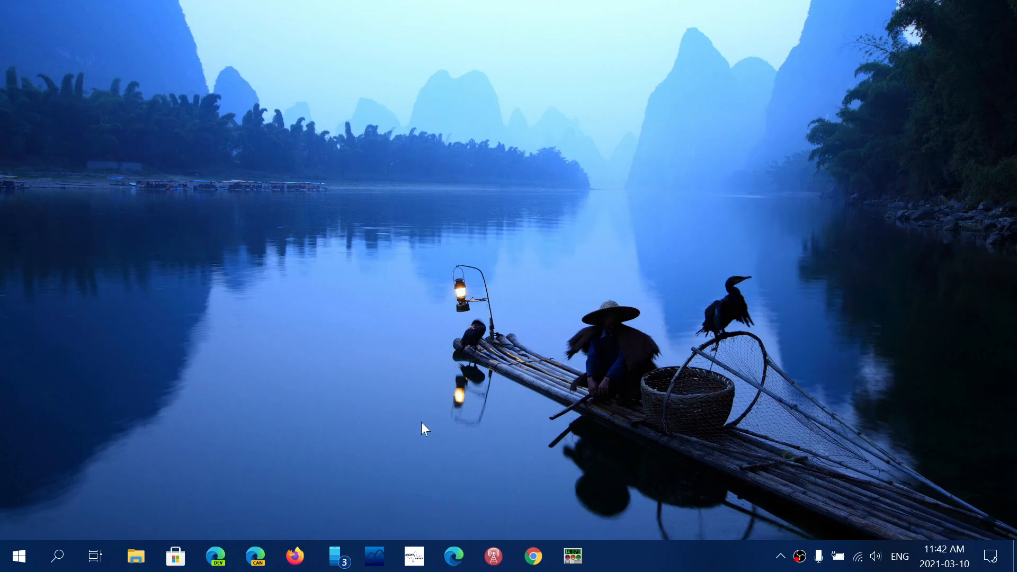
Launch the new Microsoft Edge browser from the taskbar.
{"action": "left_click", "coordinate": [452, 557]}
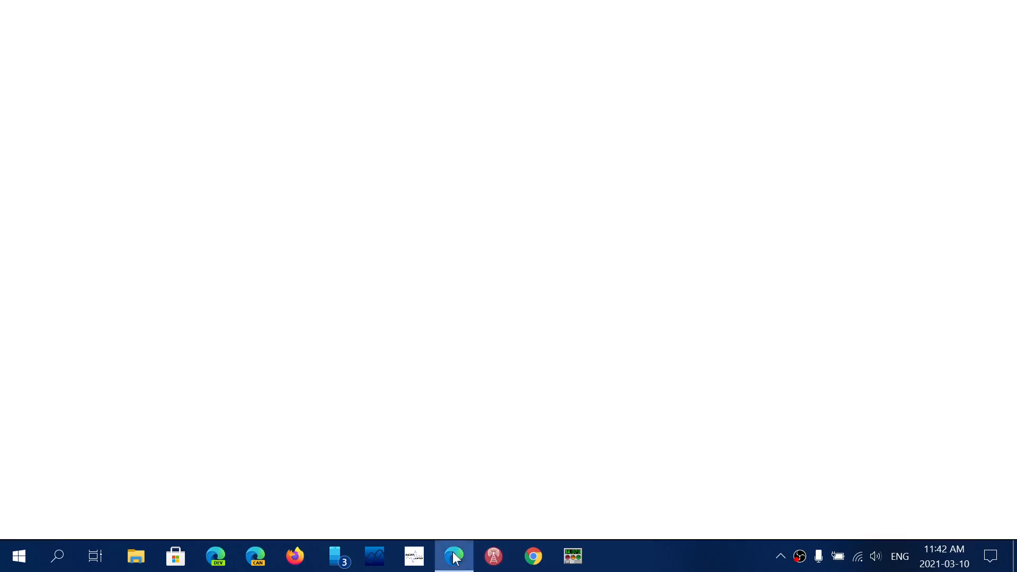
Let Edge load the google.ca home page, then close the browser window.
{"action": "left_click", "coordinate": [453, 556]}
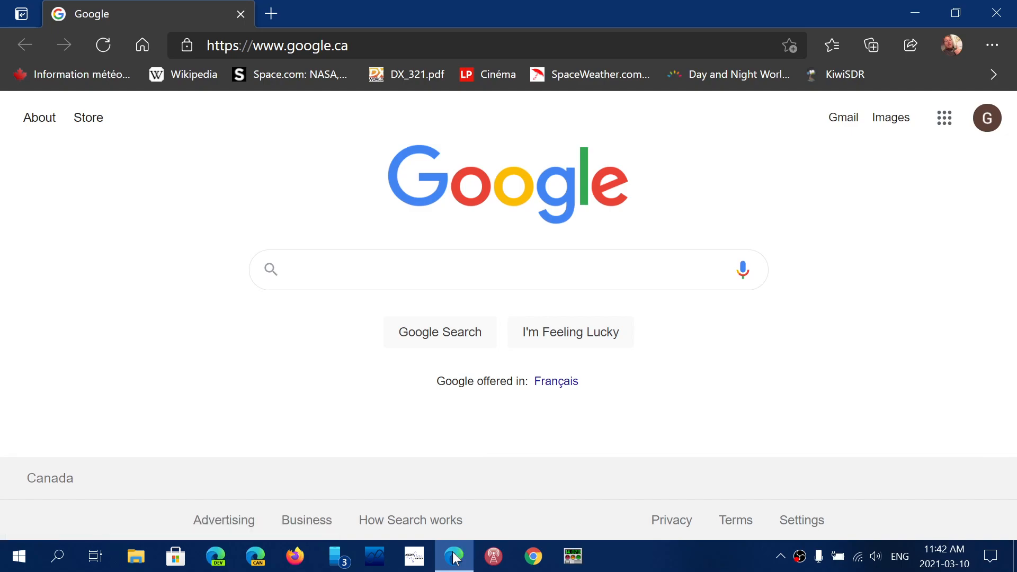
{"action": "left_click", "coordinate": [455, 270]}
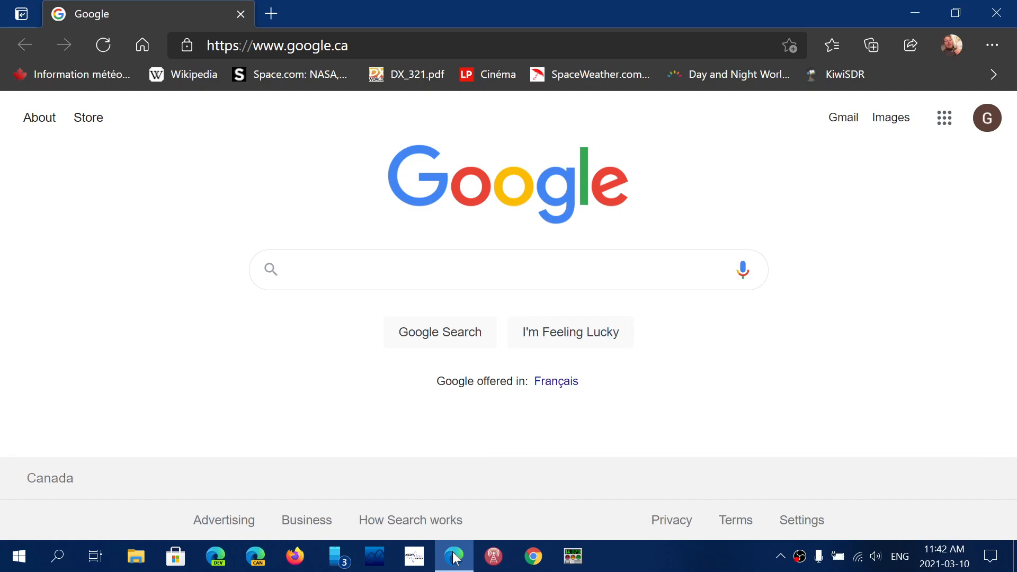
{"action": "mouse_move", "coordinate": [1001, 12]}
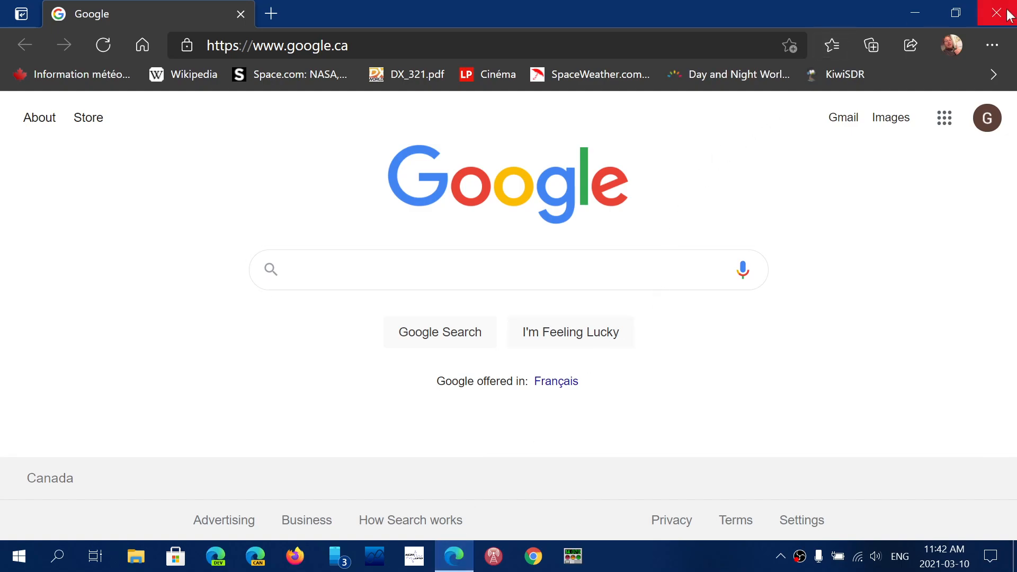
{"action": "left_click", "coordinate": [1005, 12]}
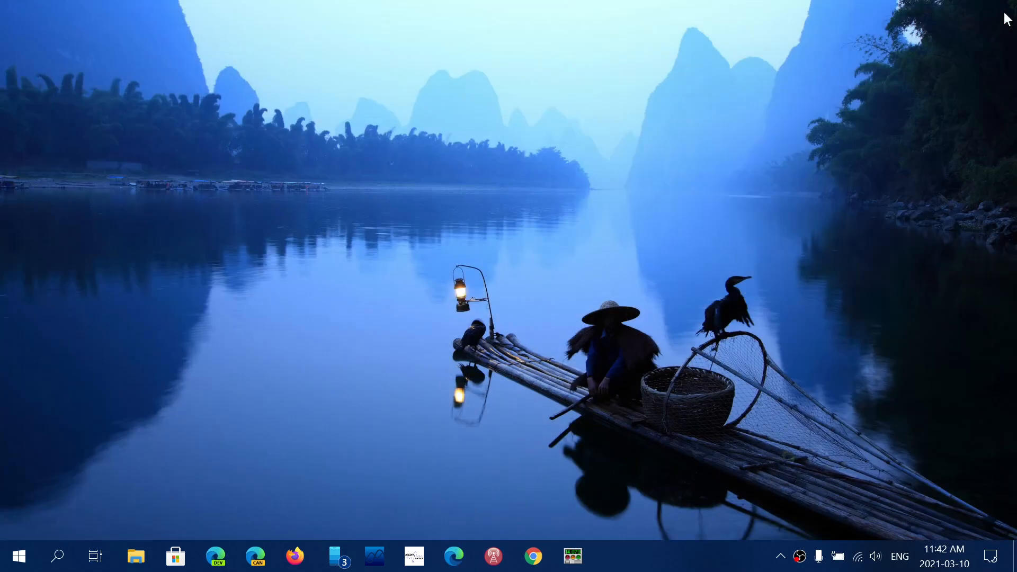